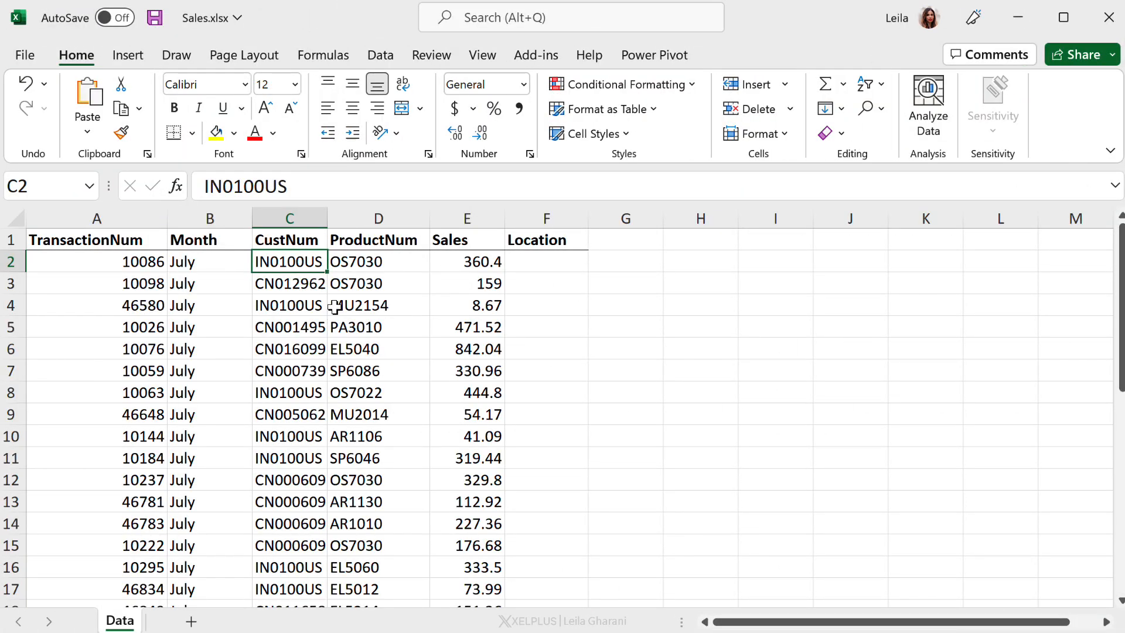
{"action": "mouse_move", "coordinate": [202, 230]}
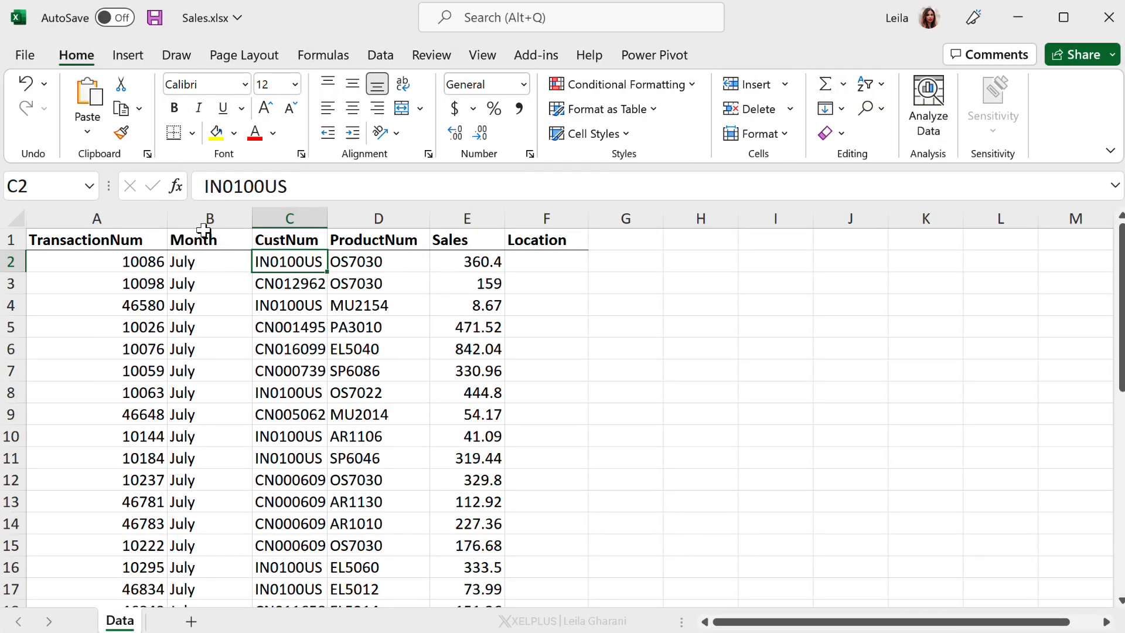
{"action": "mouse_move", "coordinate": [261, 430]}
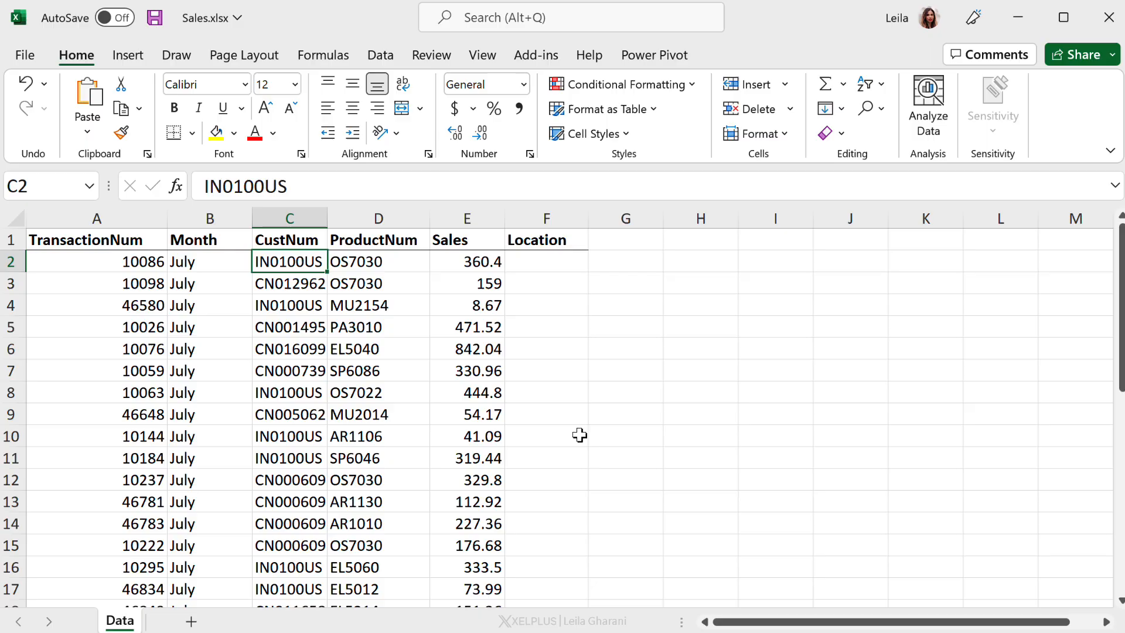
{"action": "mouse_move", "coordinate": [493, 370]}
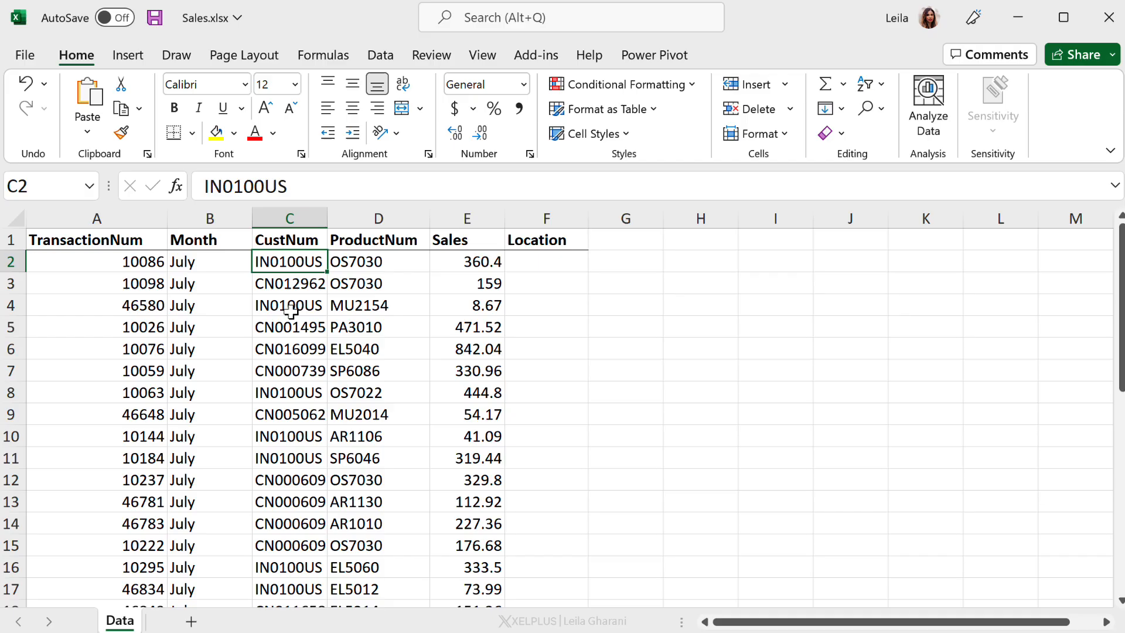
{"action": "mouse_move", "coordinate": [541, 275]}
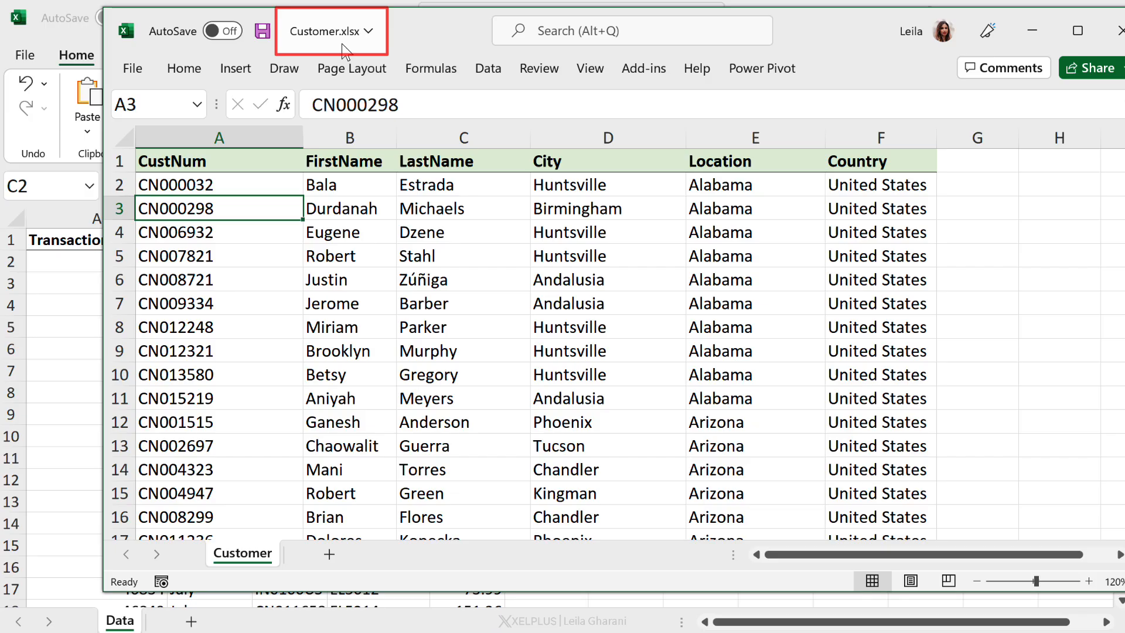
{"action": "mouse_move", "coordinate": [363, 230]}
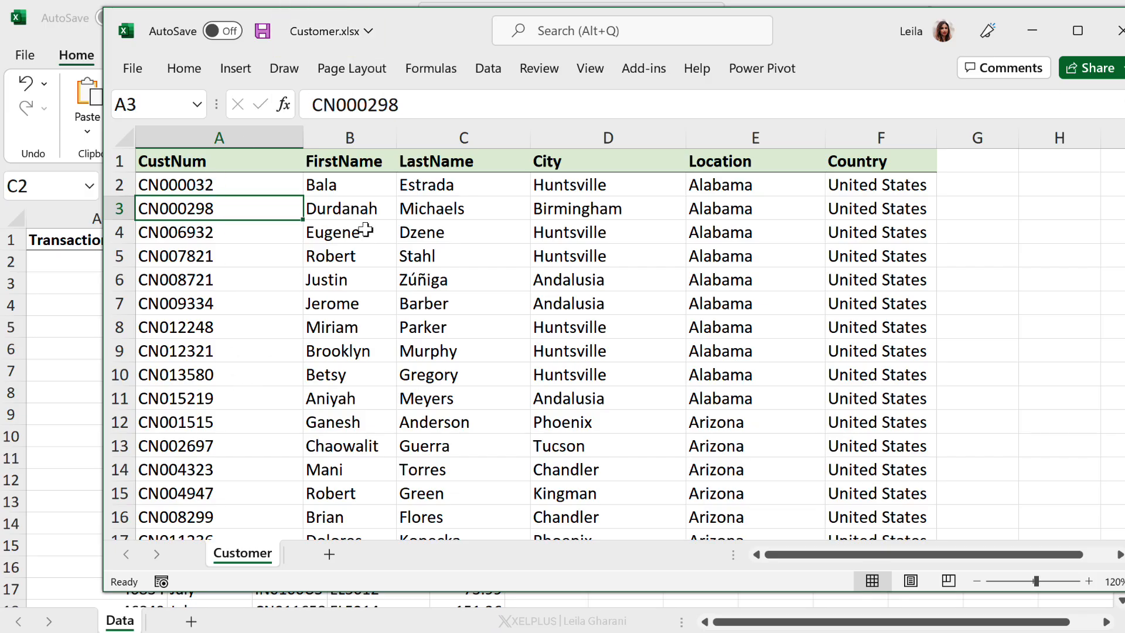
{"action": "mouse_move", "coordinate": [776, 260]}
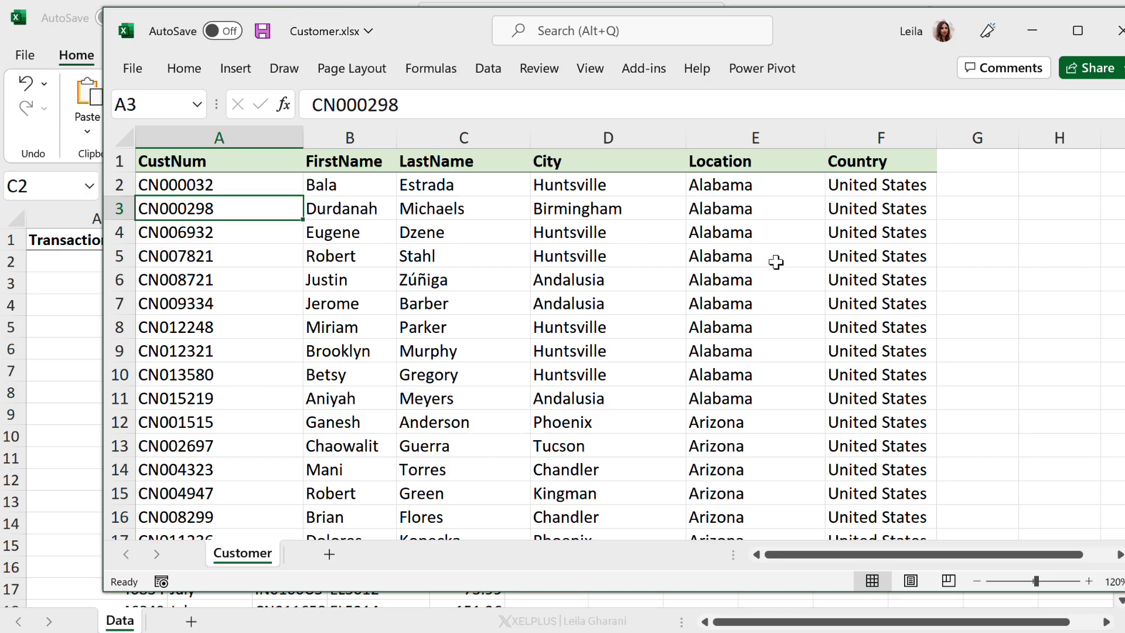
{"action": "mouse_move", "coordinate": [1032, 31]}
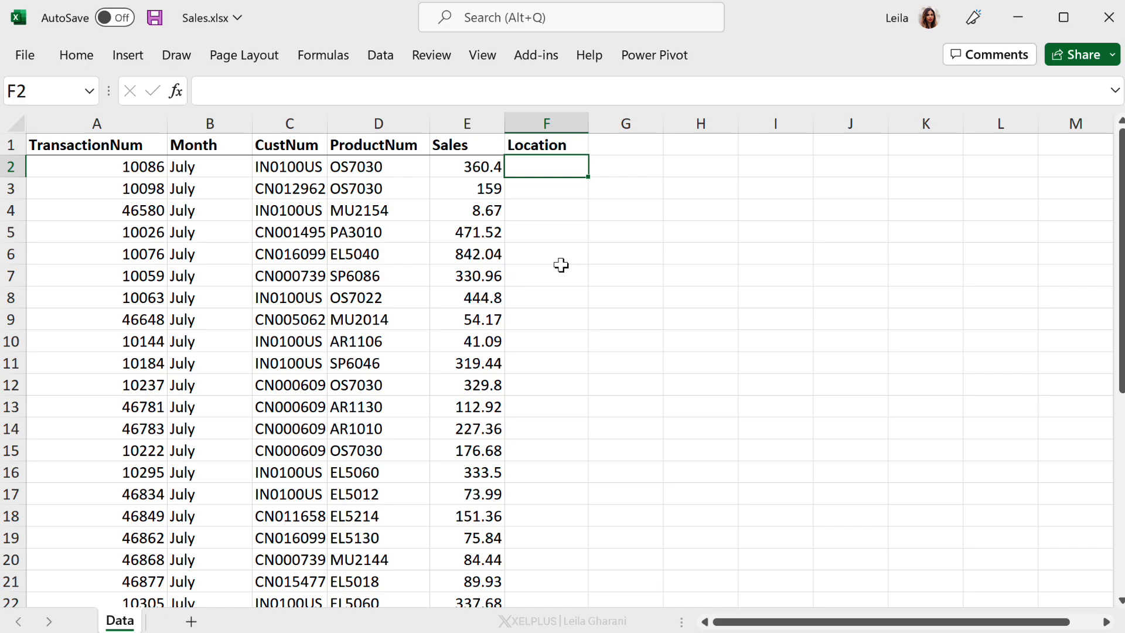
Begin =VLOOKUP( in F2 with customer number C2 as the lookup value
{"action": "type", "text": "=vl"}
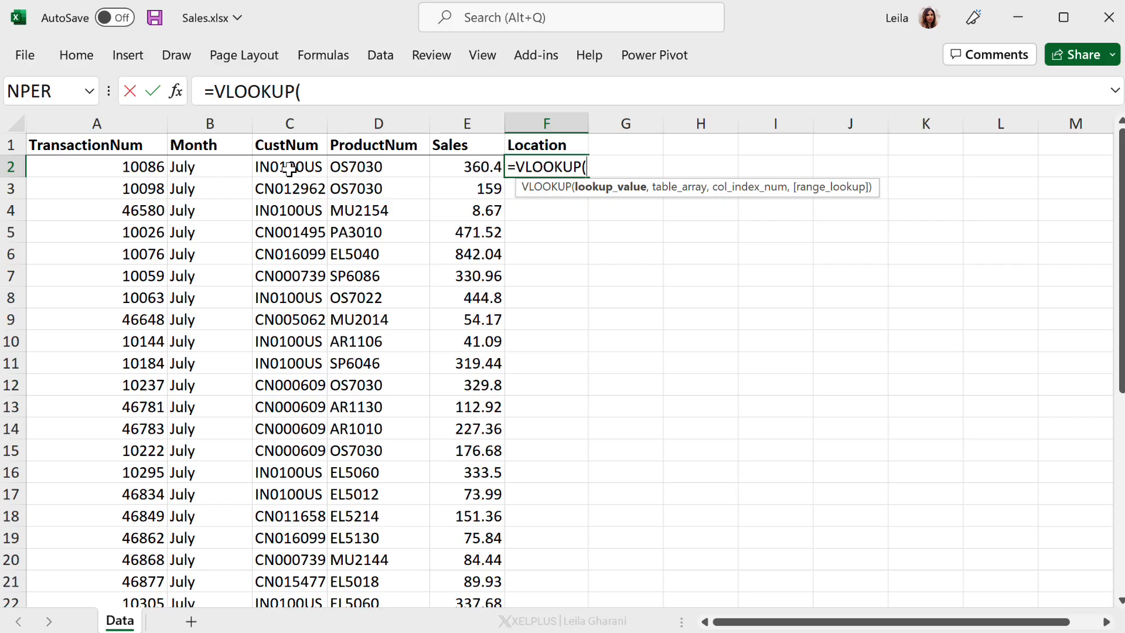
{"action": "left_click", "coordinate": [289, 166]}
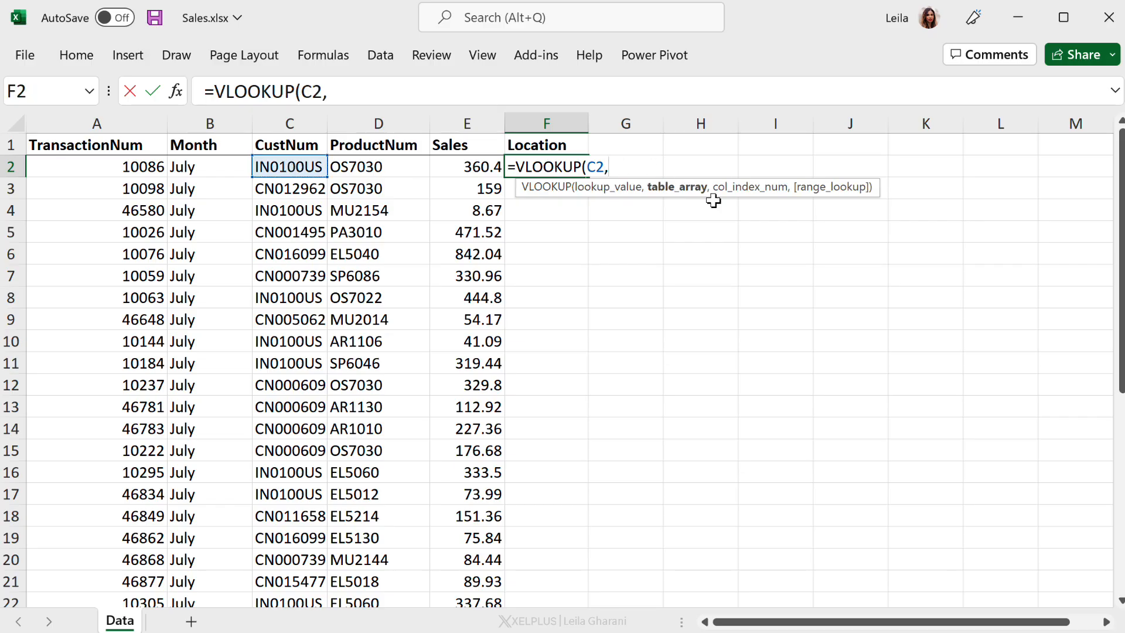
{"action": "mouse_move", "coordinate": [604, 266]}
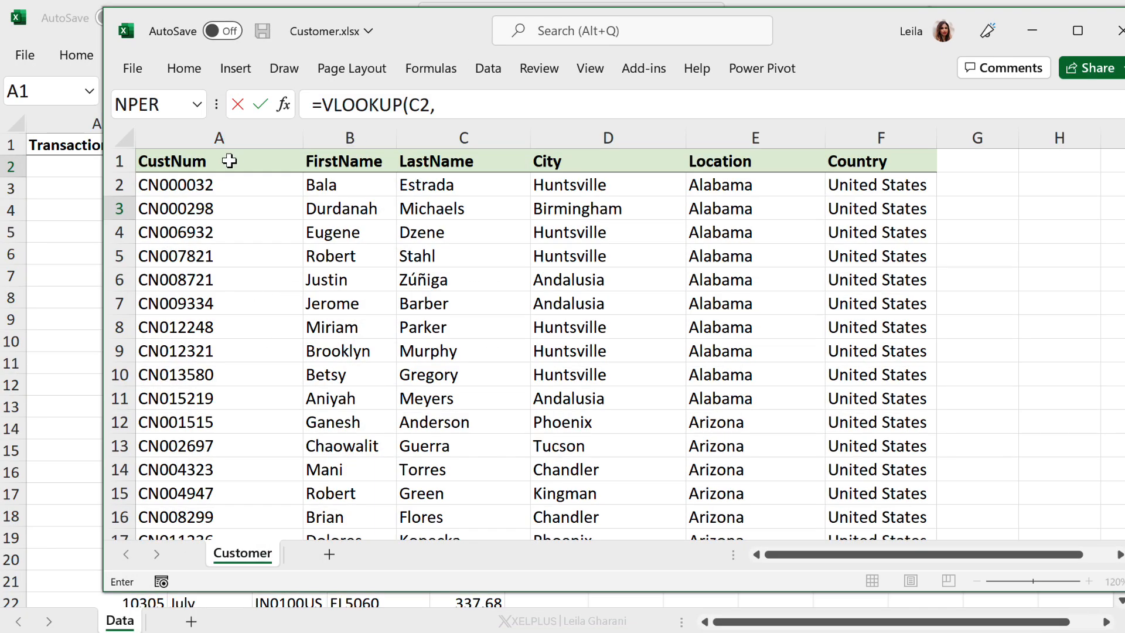
Finish =VLOOKUP(C2,Customer.xlsx!$A$1:$F$521,5) returning Oregon, then inspect the IN0100US lookup value
{"action": "left_click_drag", "start_coordinate": [219, 160], "coordinate": [880, 279]}
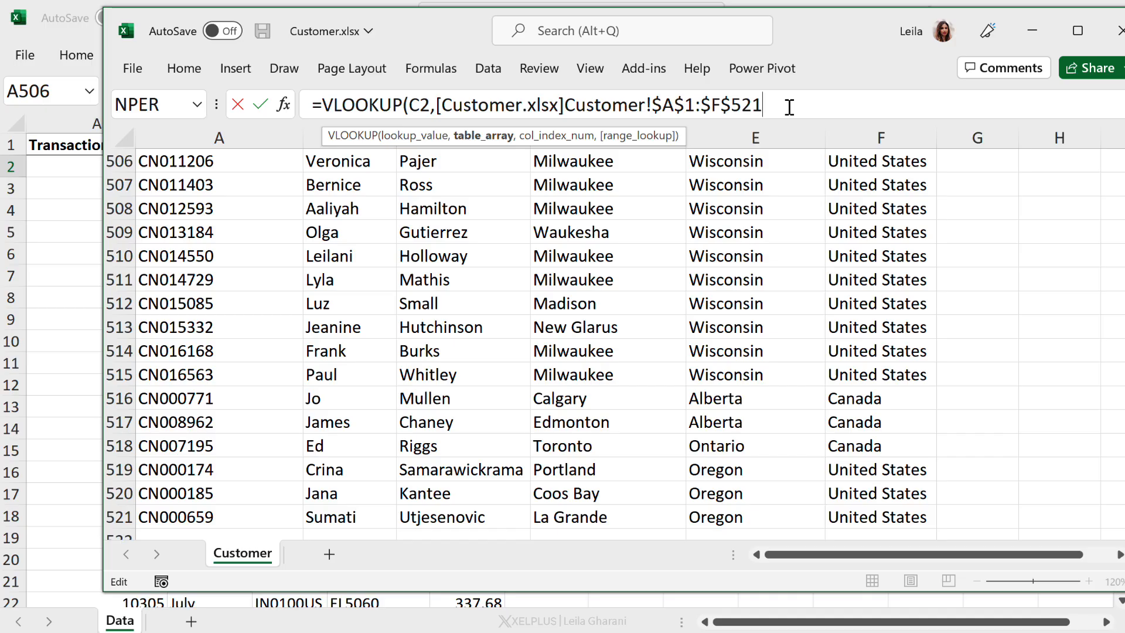
{"action": "type", "text": ","}
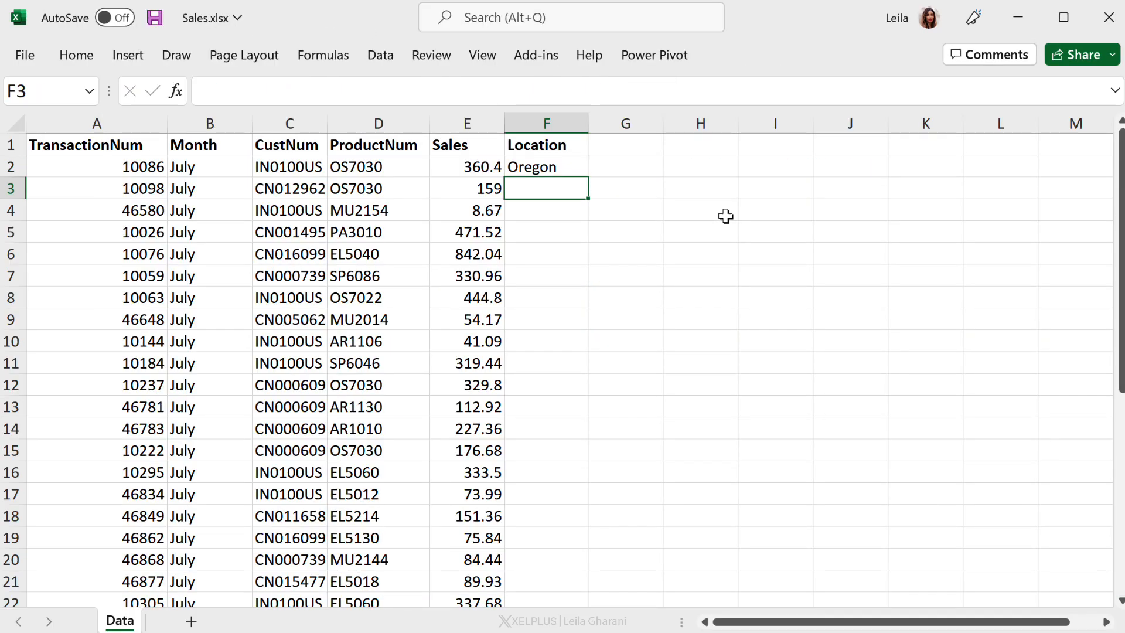
{"action": "left_click", "coordinate": [545, 166]}
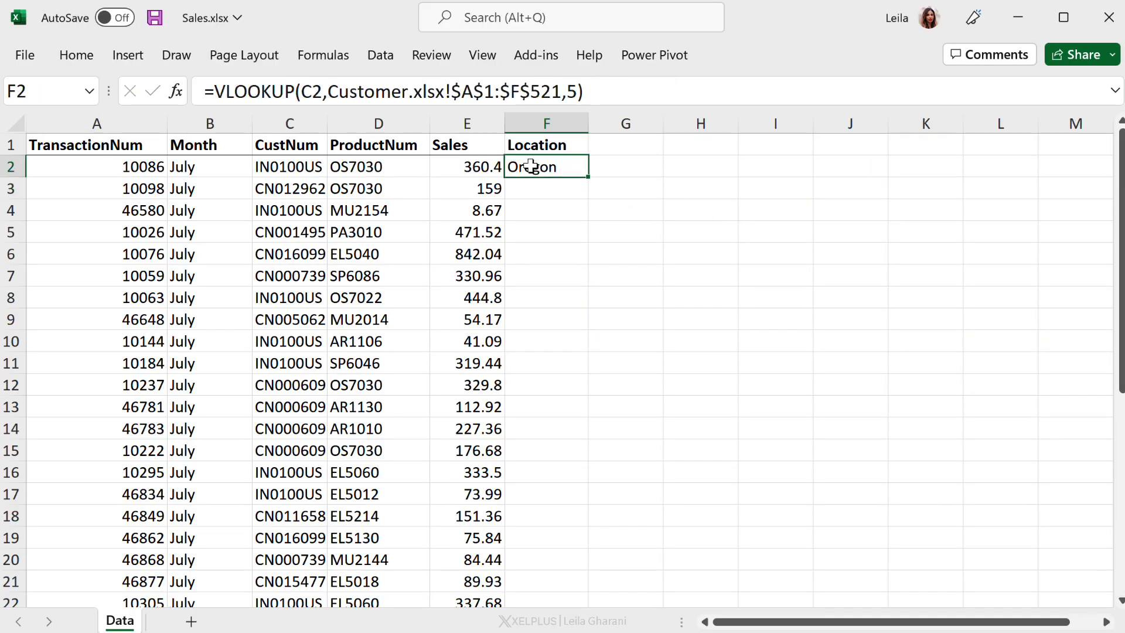
{"action": "left_click", "coordinate": [289, 167]}
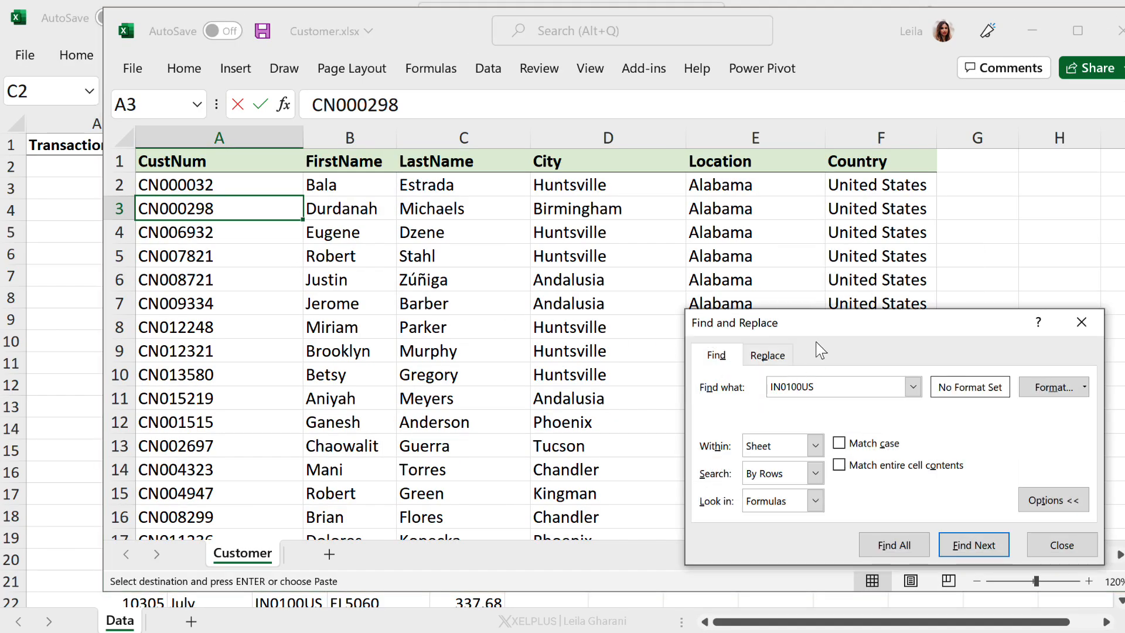
Find IN0100US in row 307 of Customer.xlsx, whose Location is Illinois, not Oregon
{"action": "left_click", "coordinate": [973, 546]}
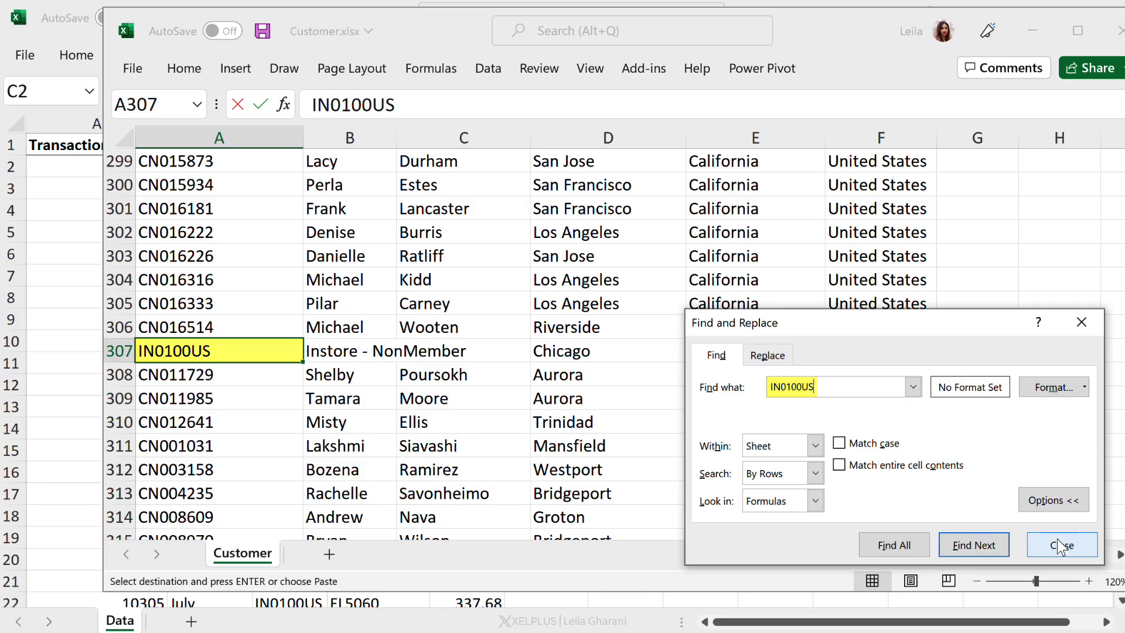
{"action": "left_click", "coordinate": [1062, 545]}
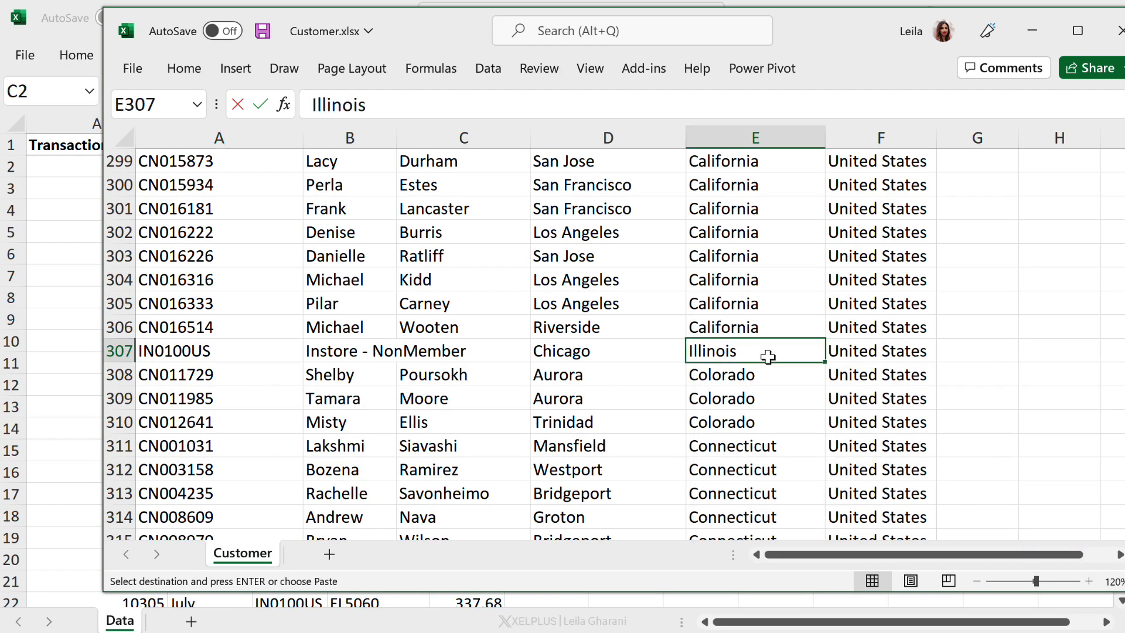